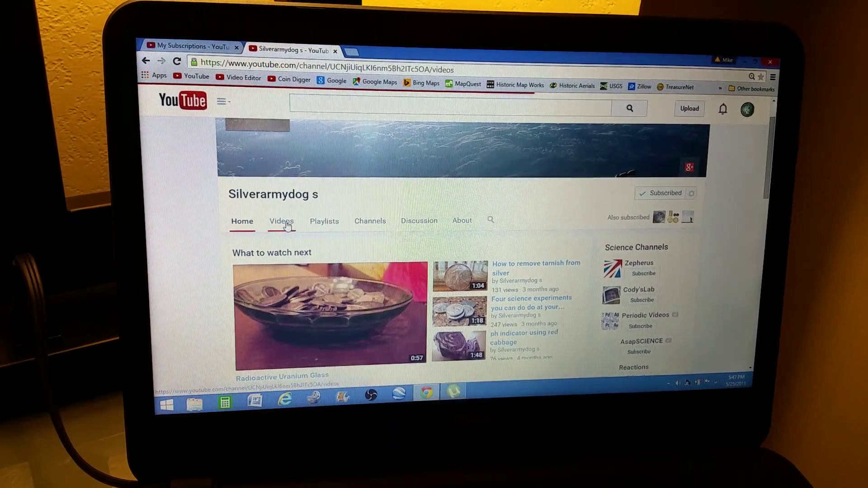
Step: From the channel's Videos tab, open the '50 subscriber giveaway! [OPEN]' video
click(281, 221)
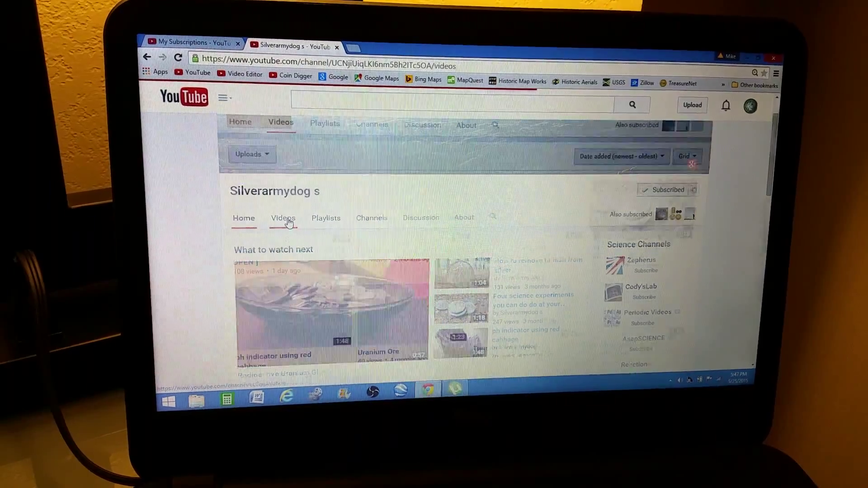
click(283, 218)
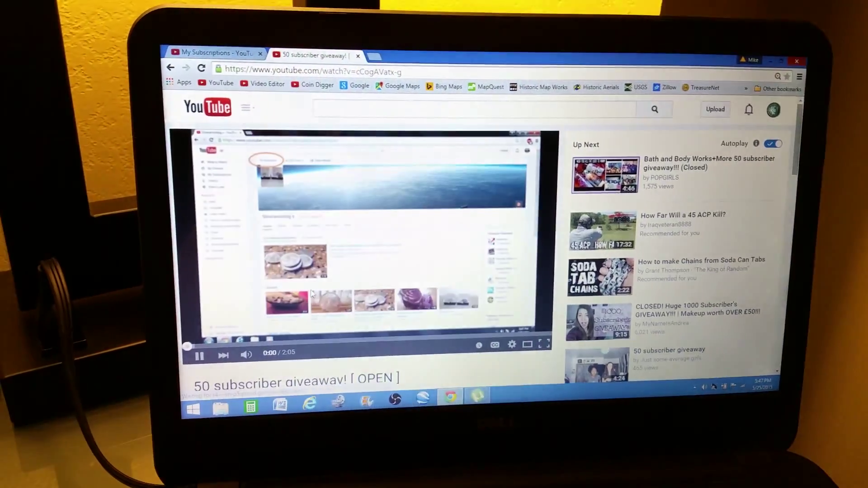
Step: Play the giveaway video through to 0:44, where three silver coins appear
click(199, 354)
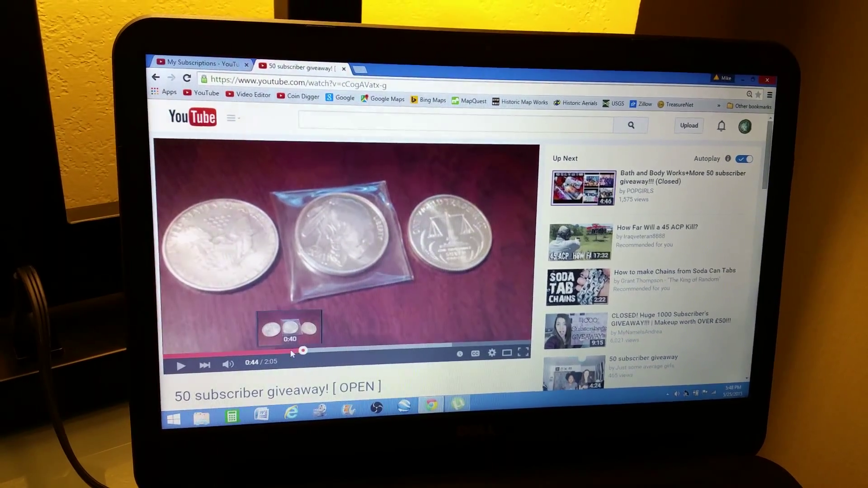
mouse_move(335, 354)
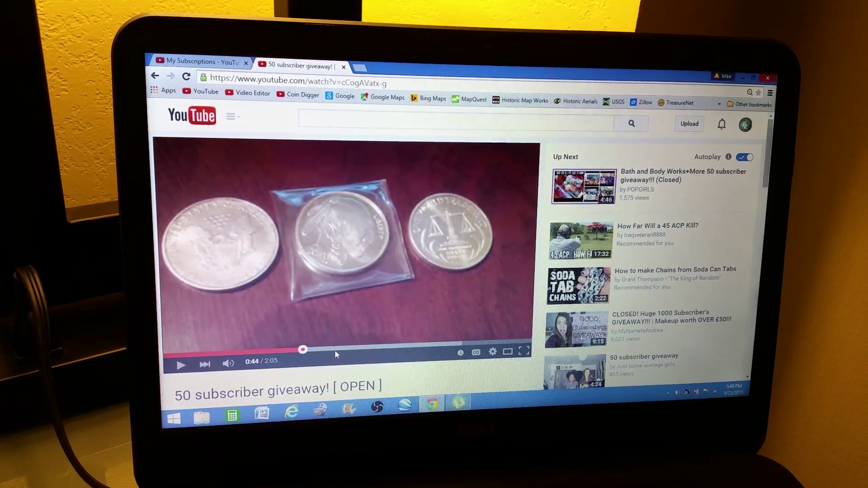
Step: Seek the video back to 0:30 to show the Valcambi gold certificate
click(333, 350)
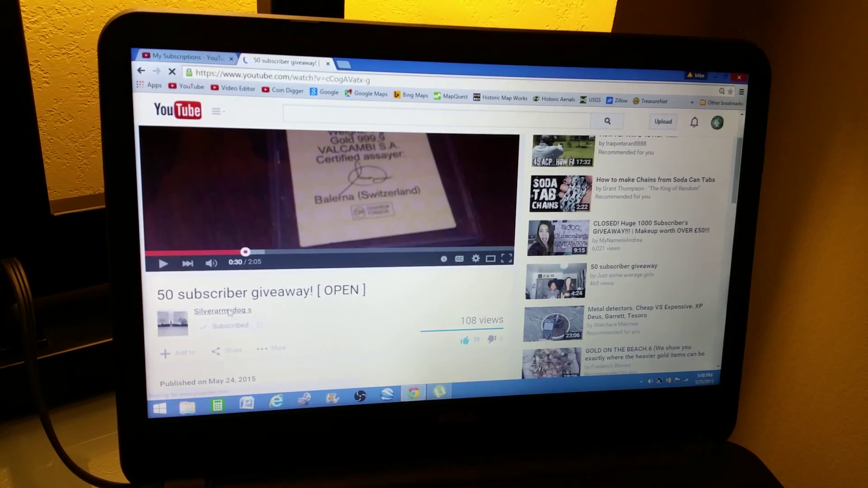
mouse_move(222, 311)
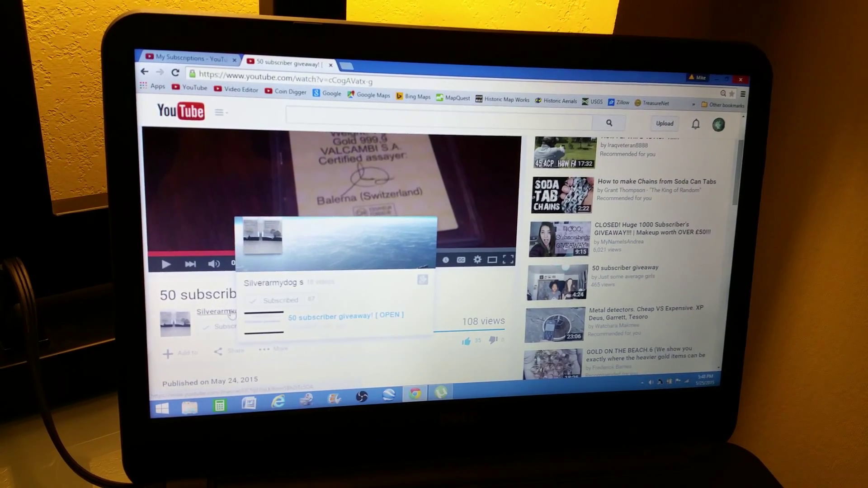